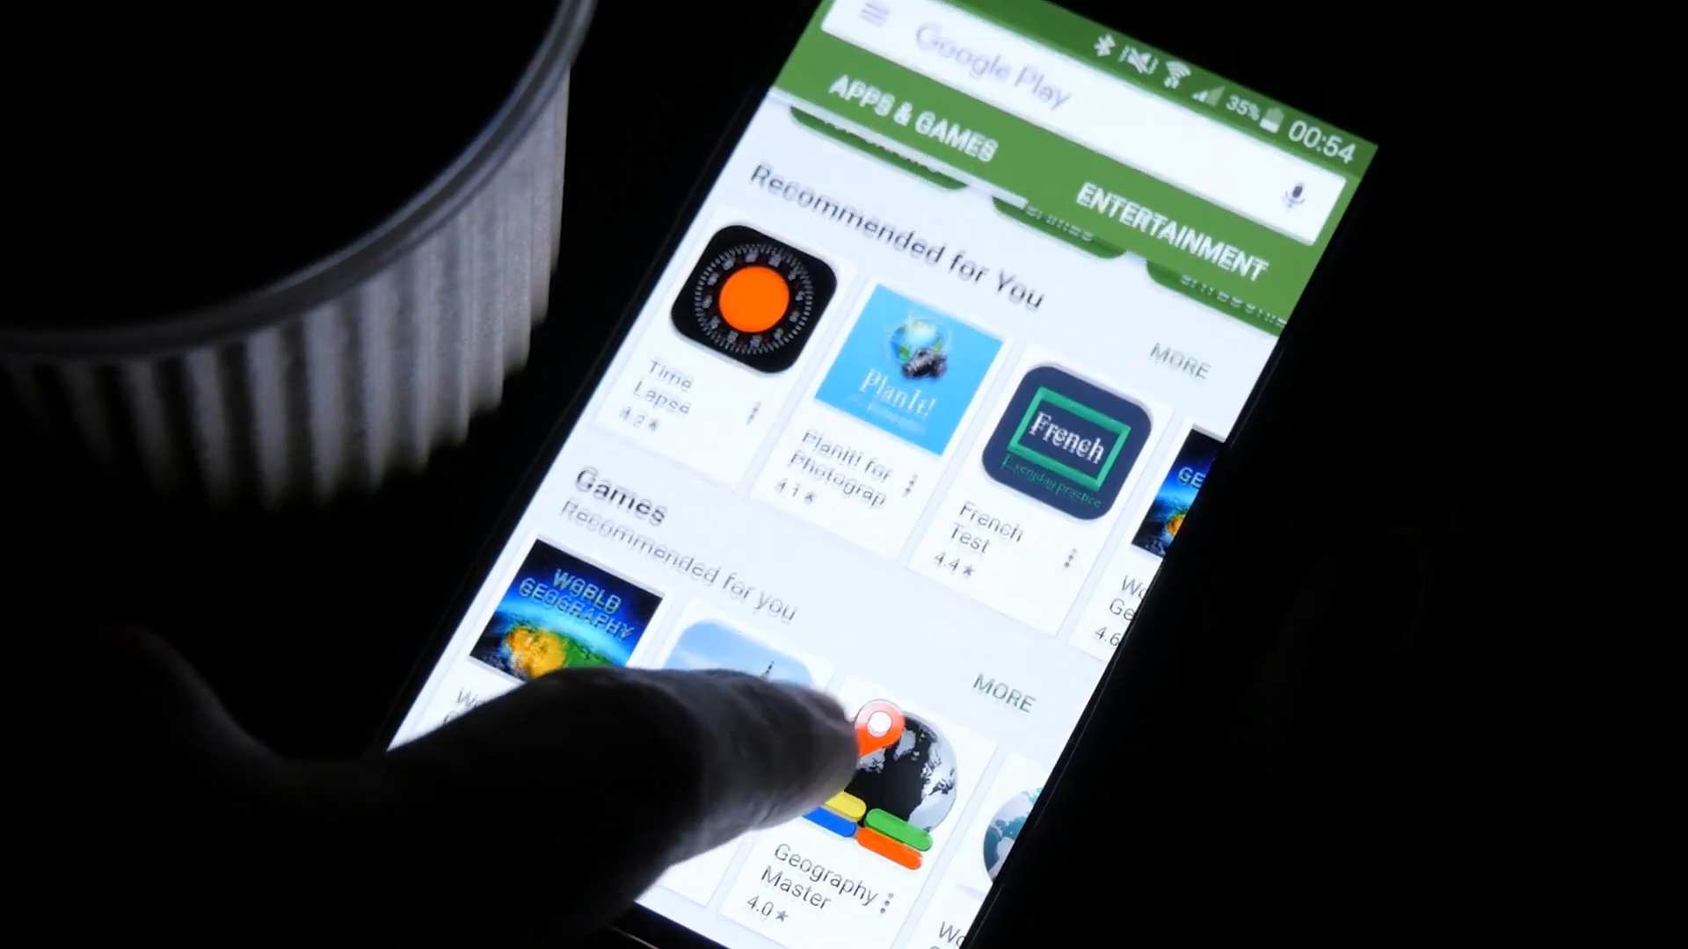
{"action": "scroll", "scroll_direction": "down", "scroll_amount": 3}
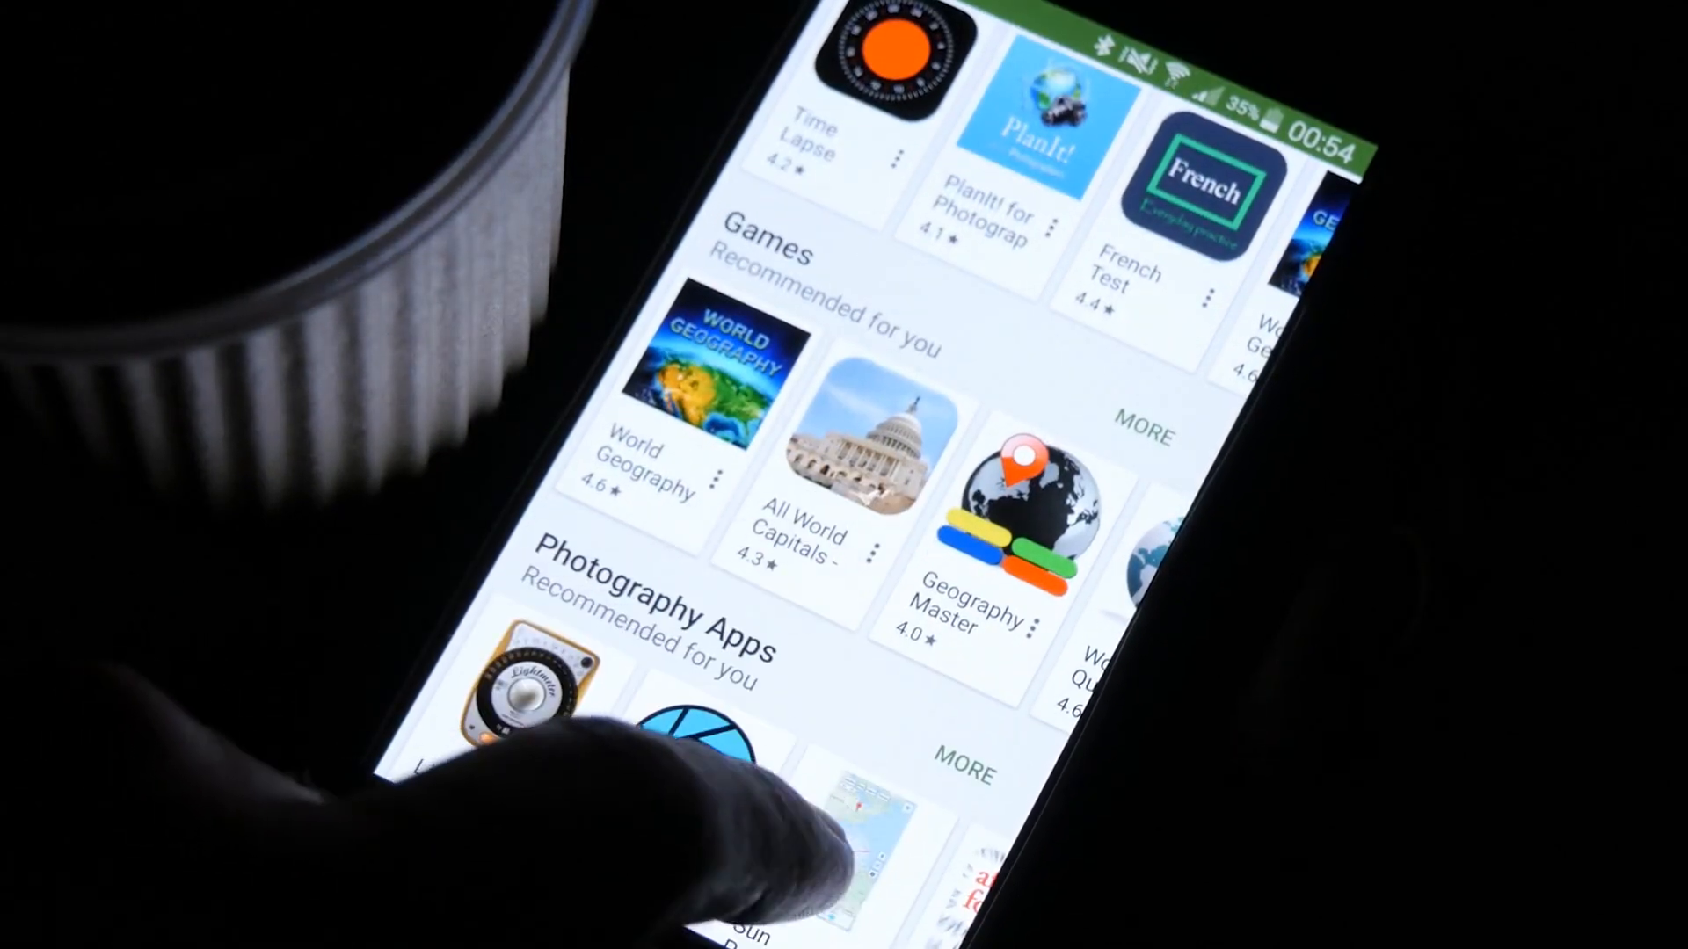
{"action": "scroll", "scroll_direction": "down", "scroll_amount": 3}
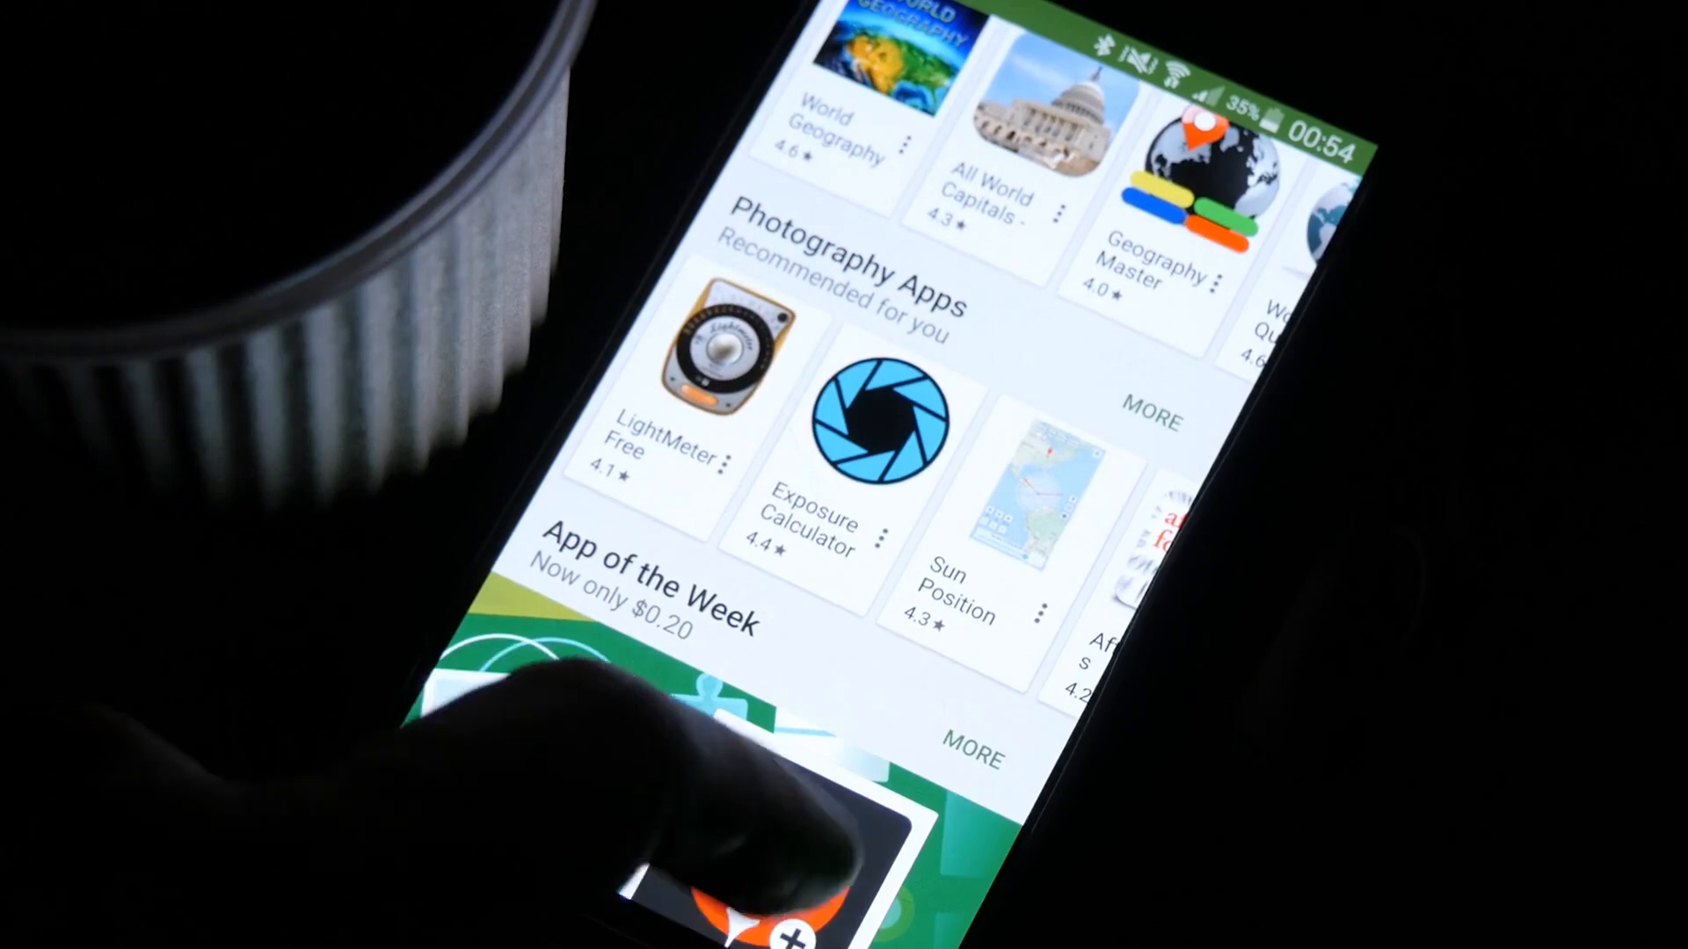
{"action": "scroll", "scroll_direction": "down", "scroll_amount": 3}
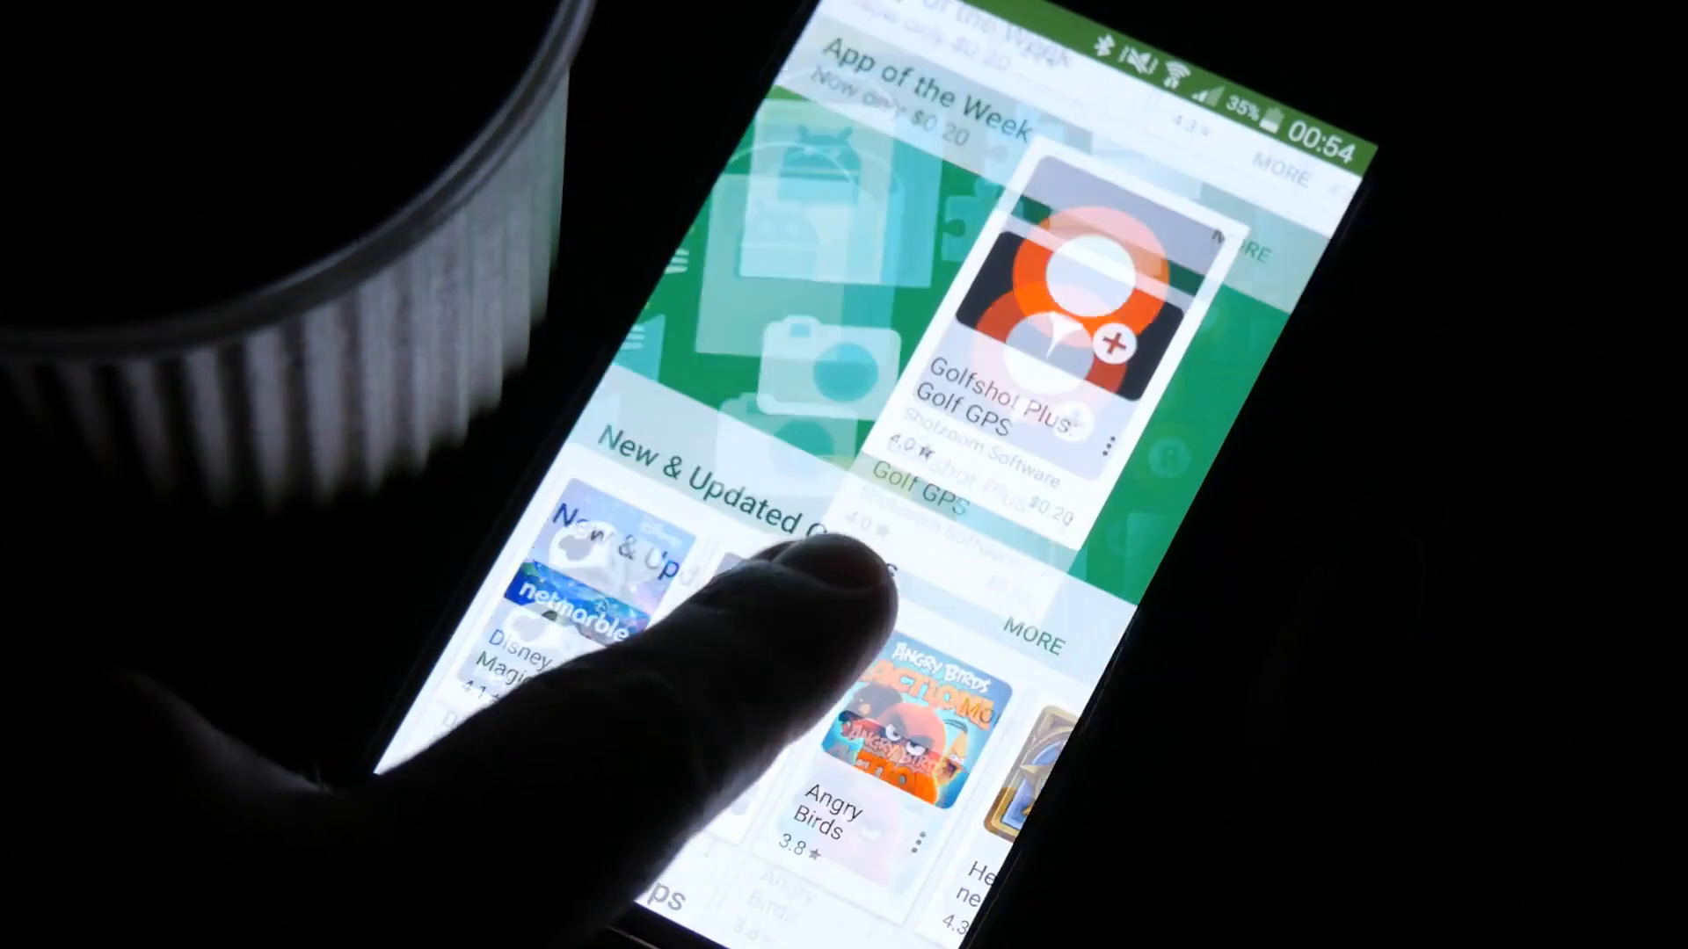